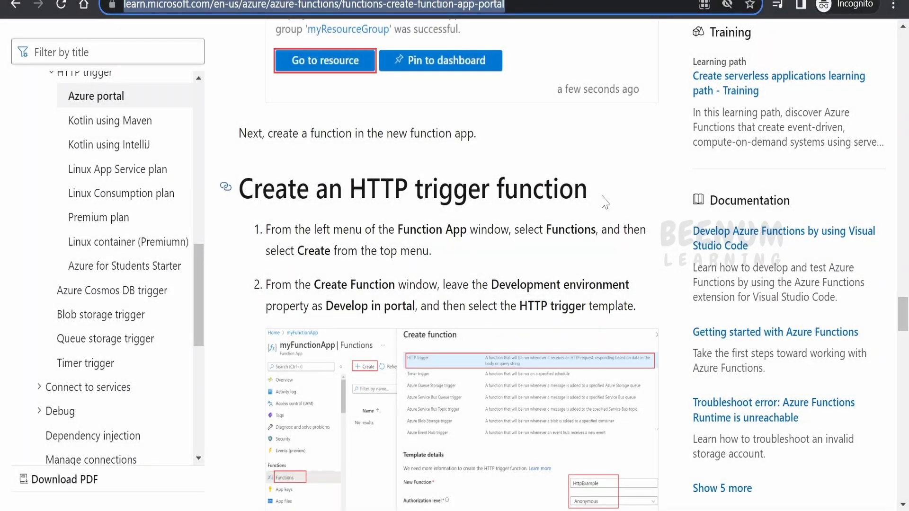
- Read through the remaining 'Create an HTTP trigger function' steps in the Microsoft Learn guide
double_click(541, 188)
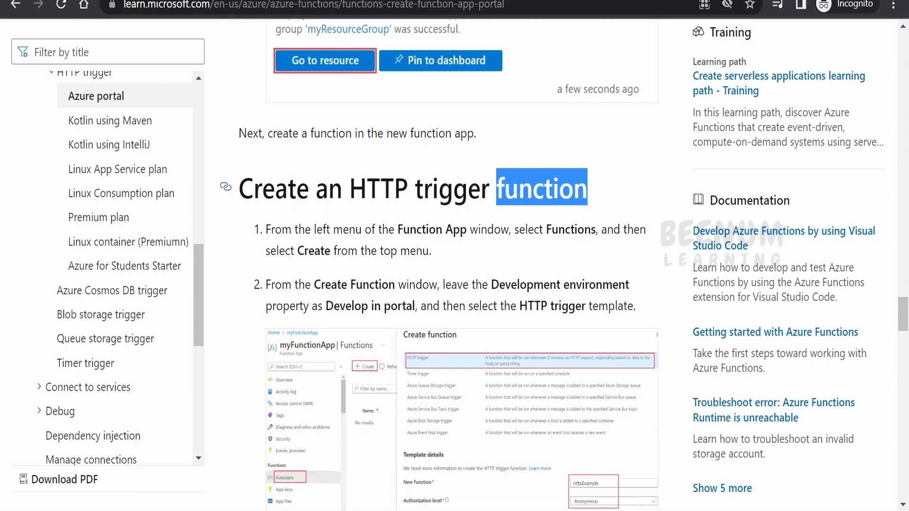
scroll("down", 3)
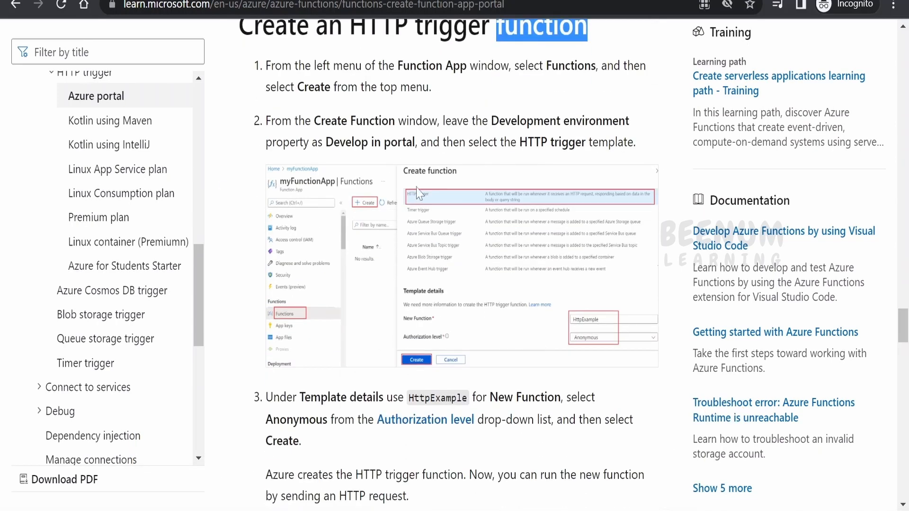
scroll("down", 3)
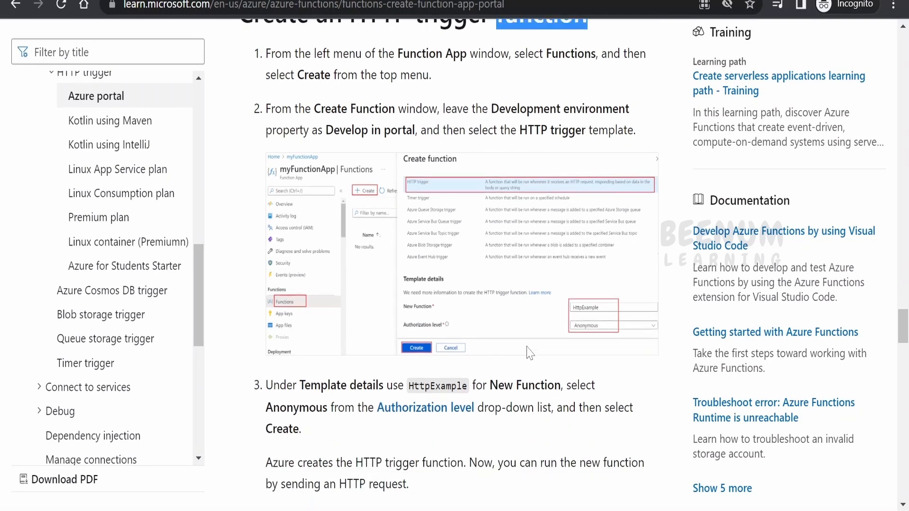
scroll("down", 3)
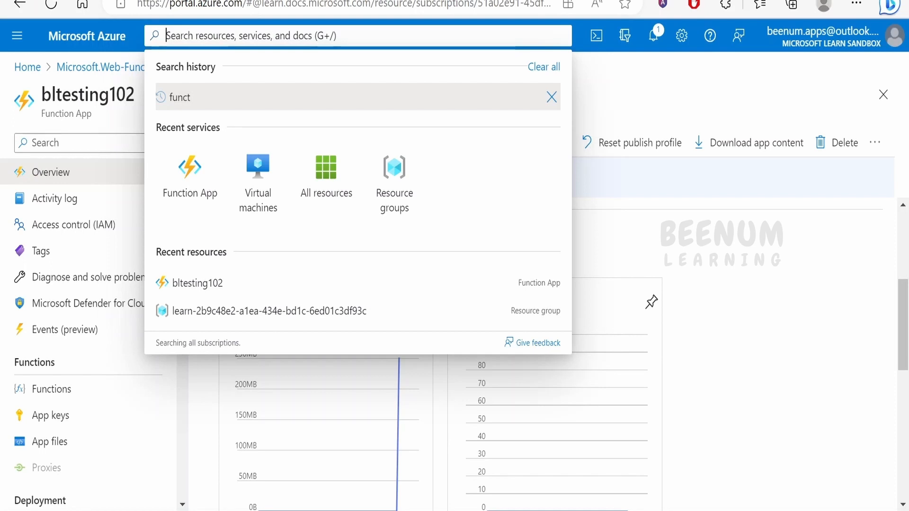
mouse_move(190, 177)
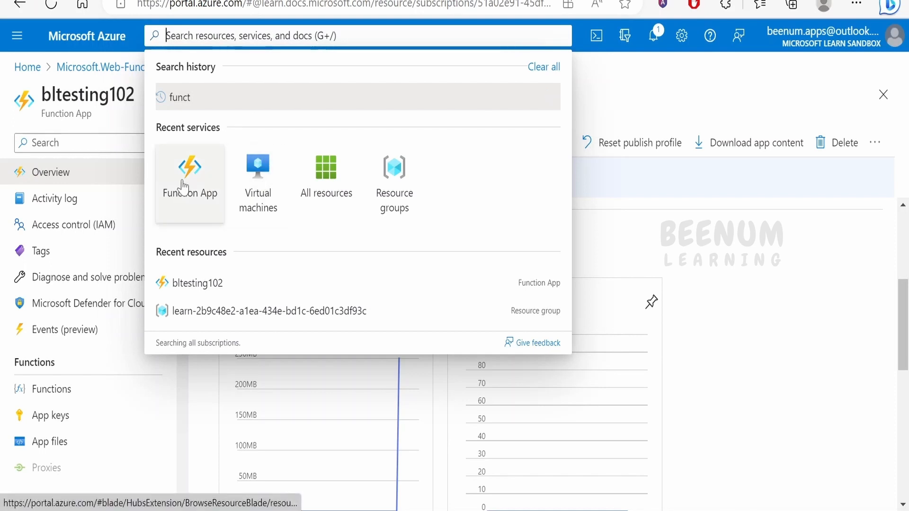
- Search 'funct' in the portal and open the bltesting102 function app from the Function App list
type("function")
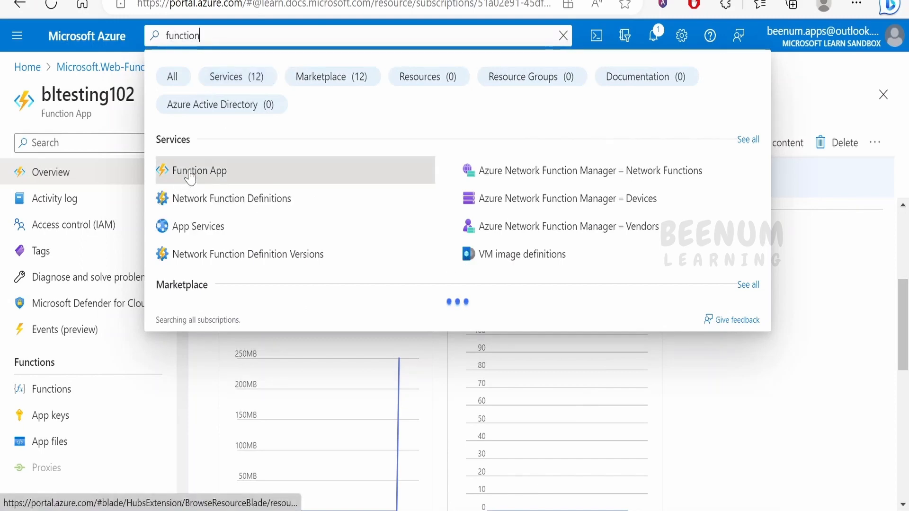
left_click(198, 170)
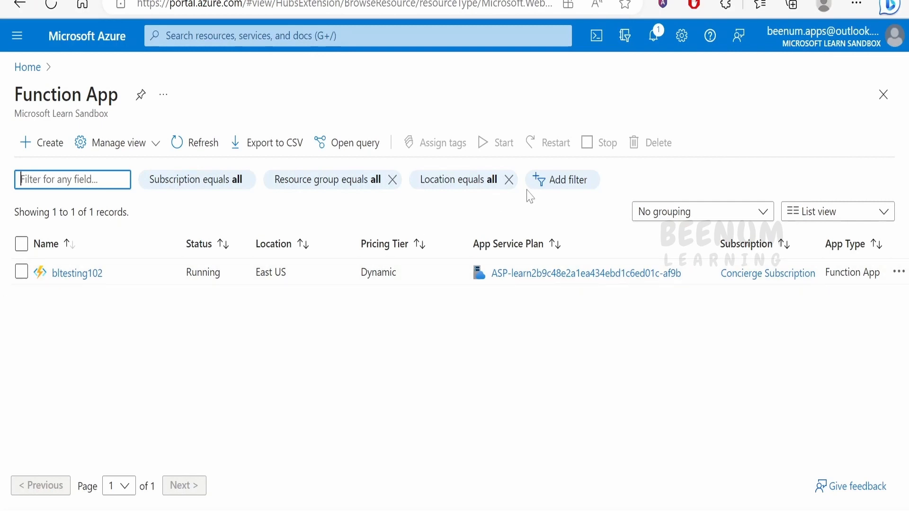
mouse_move(105, 331)
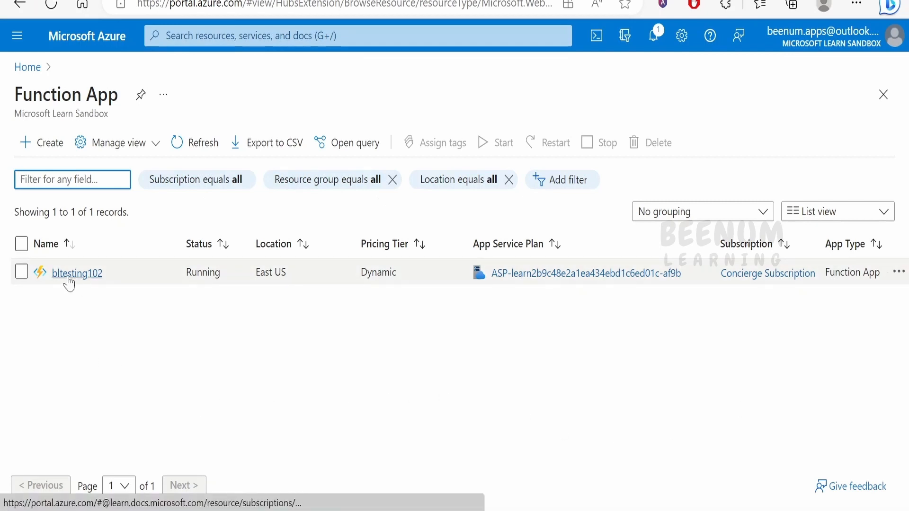
left_click(76, 273)
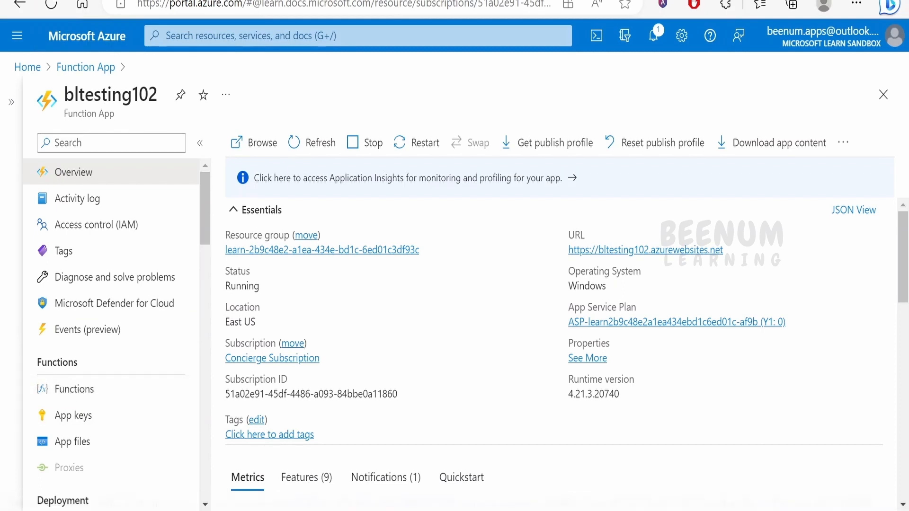
- Show the Functions list of bltesting102, currently empty
left_click(73, 389)
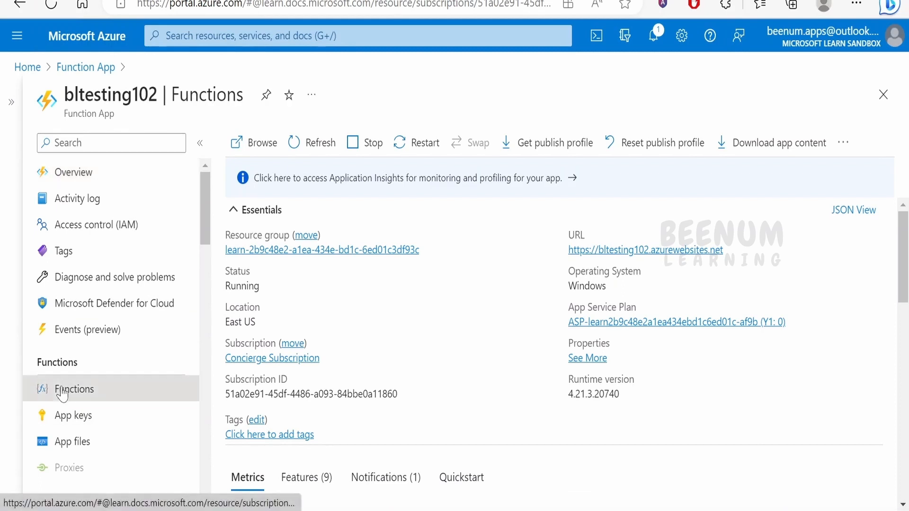
left_click(74, 389)
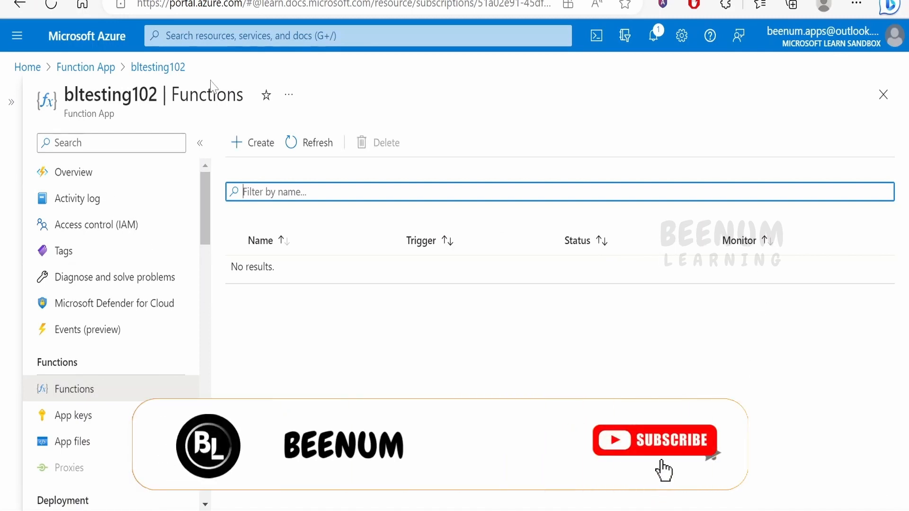
mouse_move(260, 143)
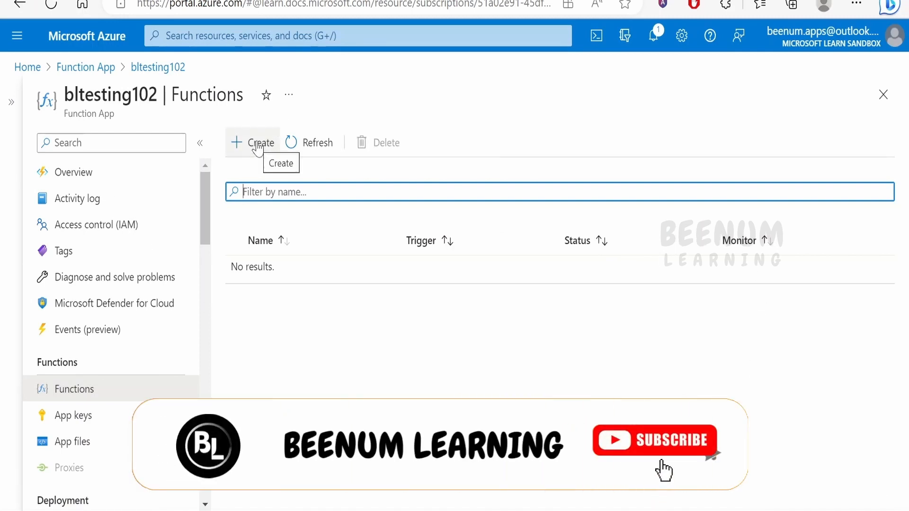
- Begin a new function in bltesting102, keeping Develop in portal and choosing the HTTP trigger template
left_click(252, 143)
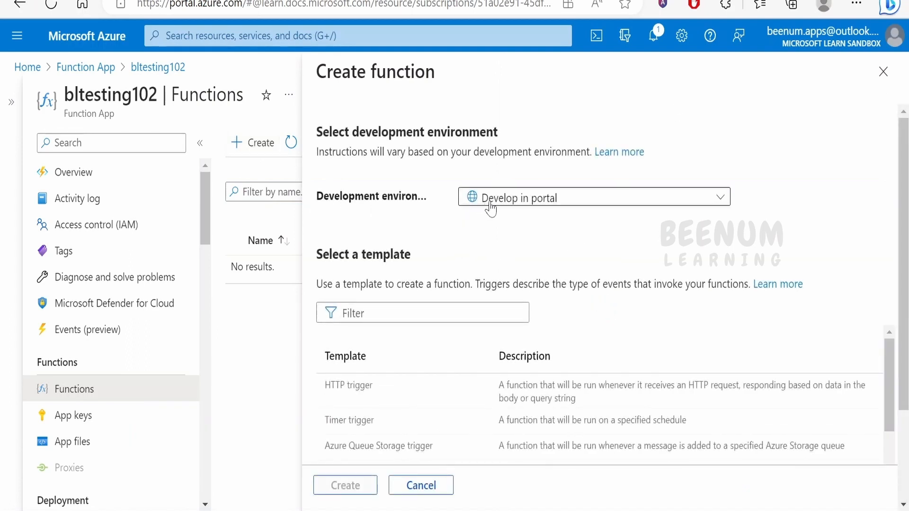
left_click(593, 197)
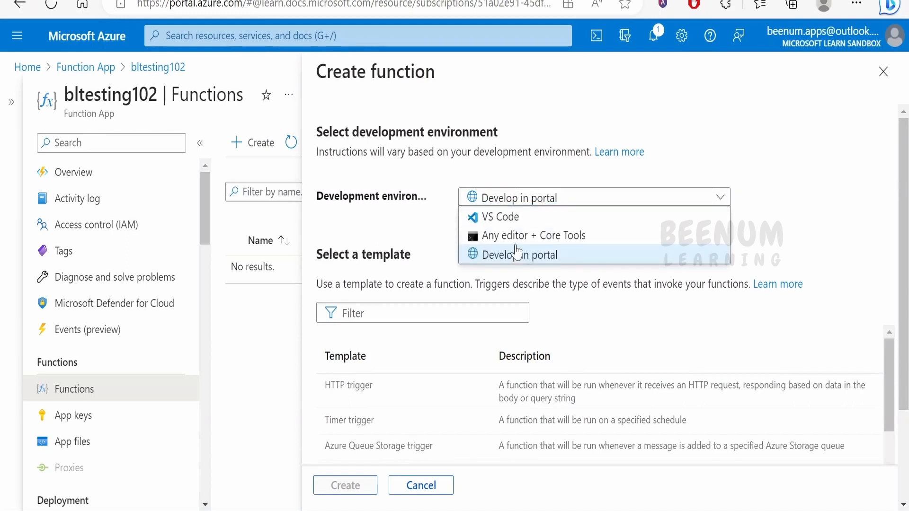
mouse_move(509, 217)
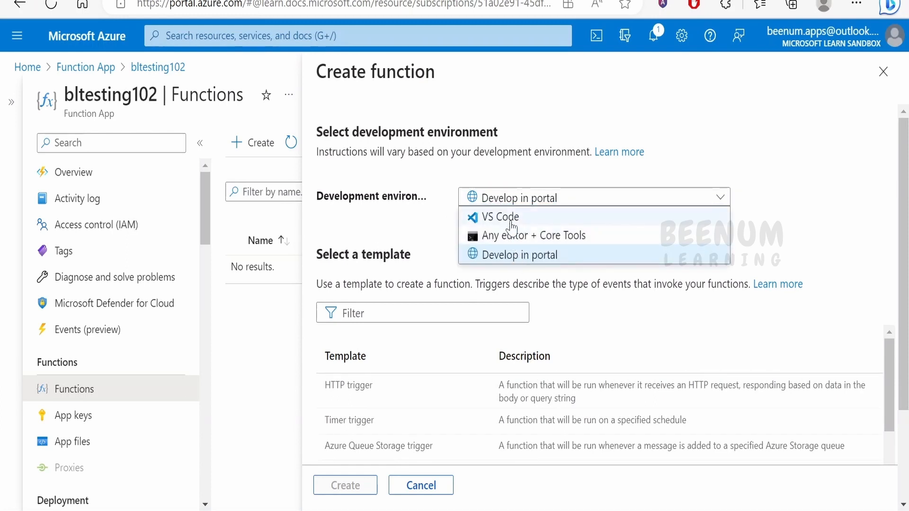
mouse_move(521, 235)
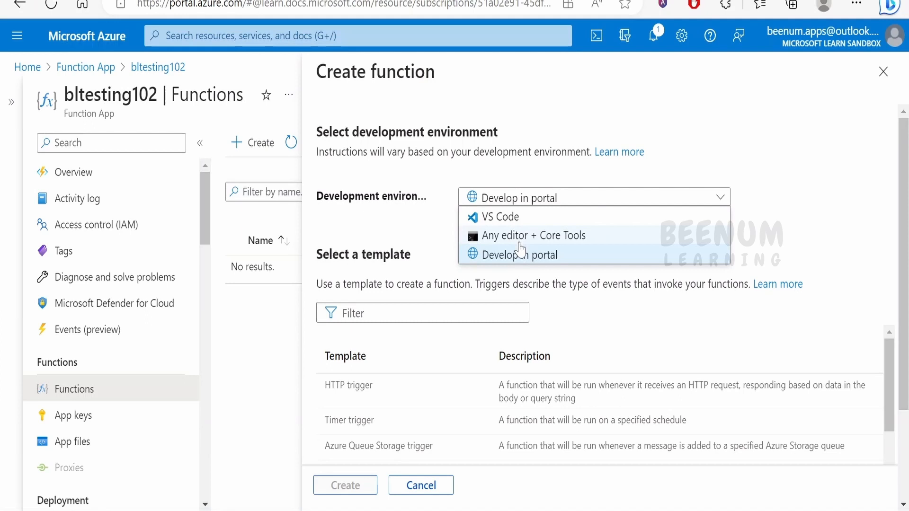
mouse_move(495, 238)
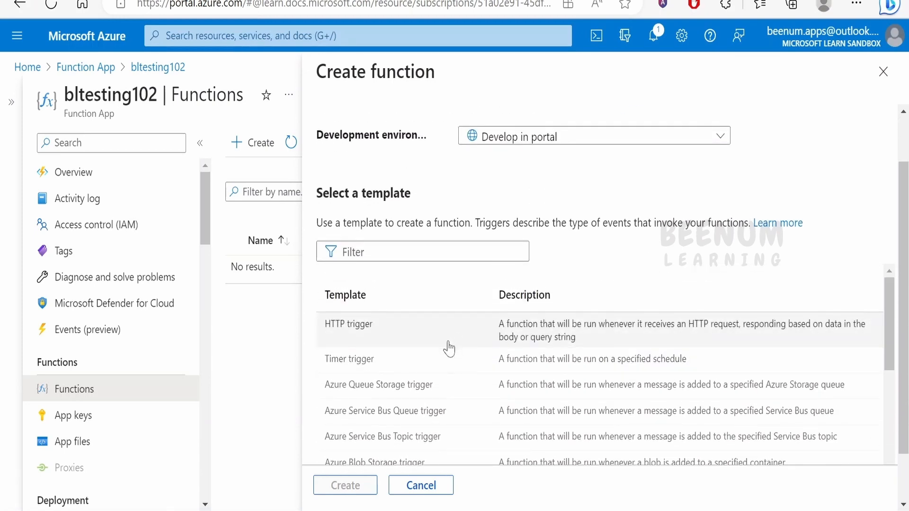
mouse_move(407, 371)
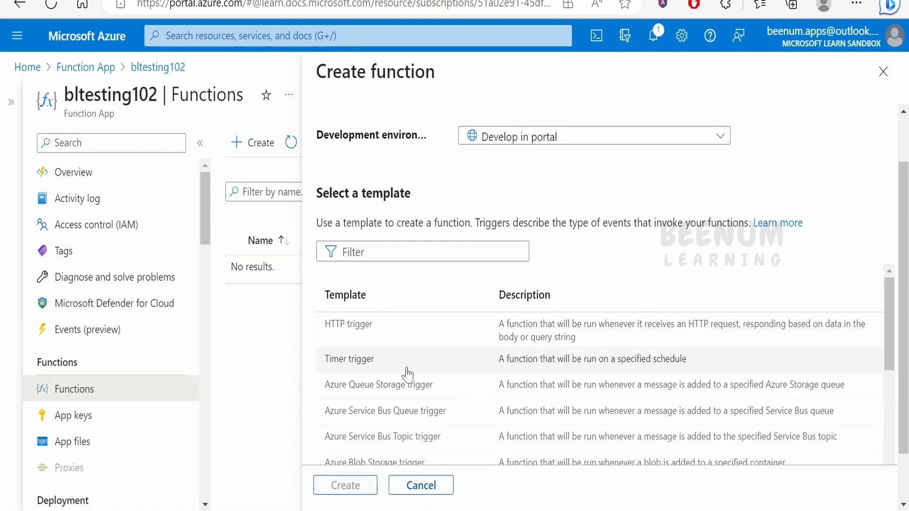
scroll("down", 3)
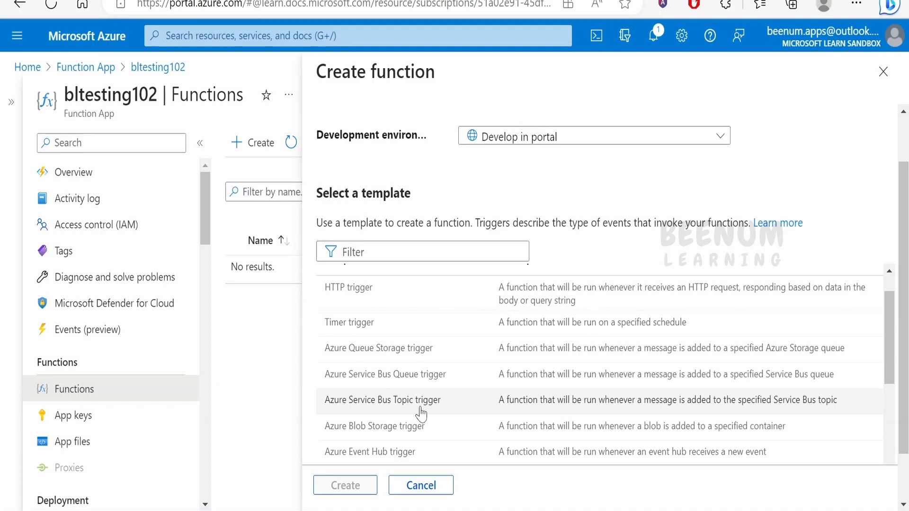
mouse_move(422, 418)
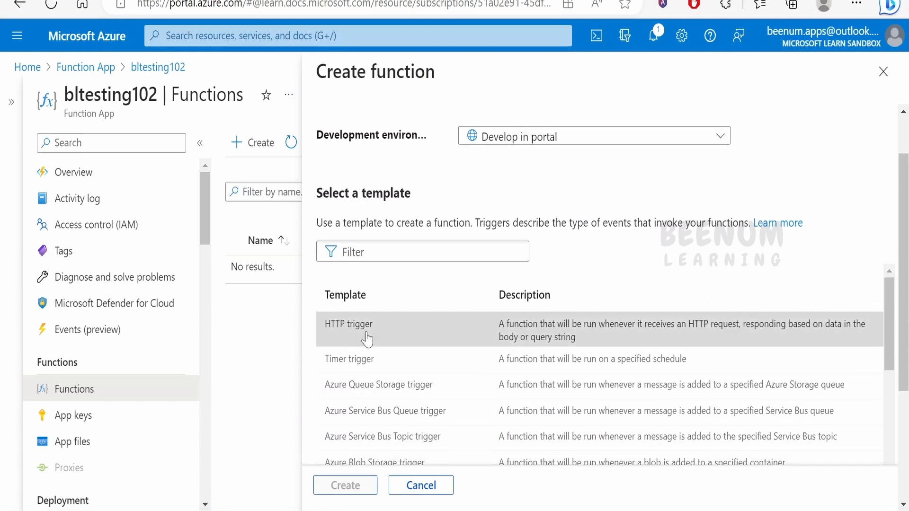
left_click(369, 330)
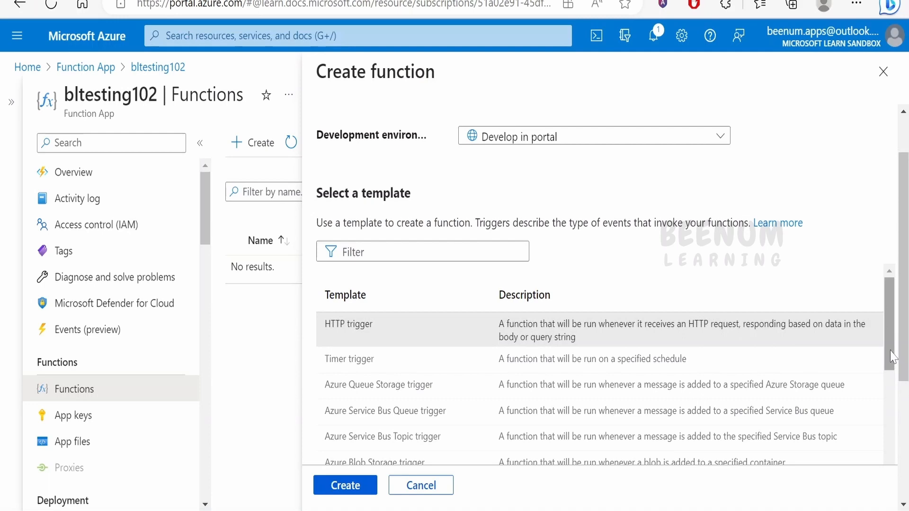
- Keep name HttpTrigger1 and authorization level Function, then create the function
scroll("down", 3)
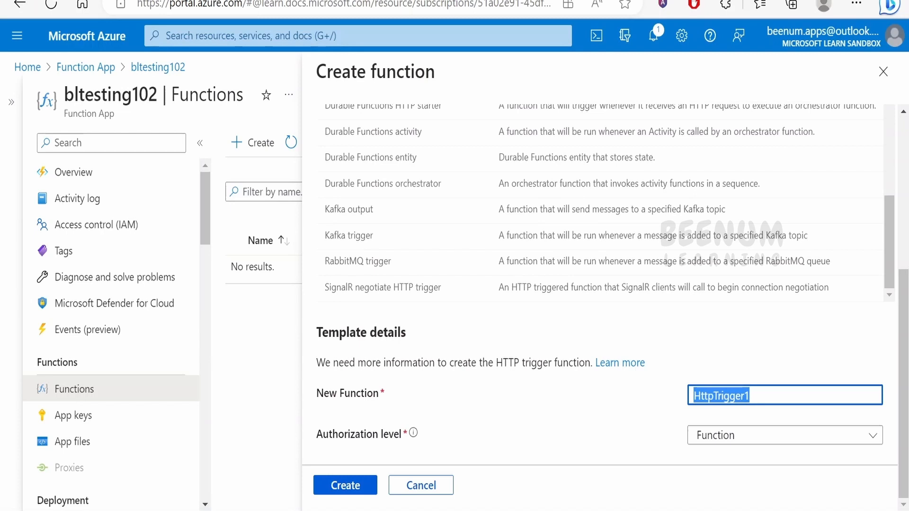
mouse_move(402, 412)
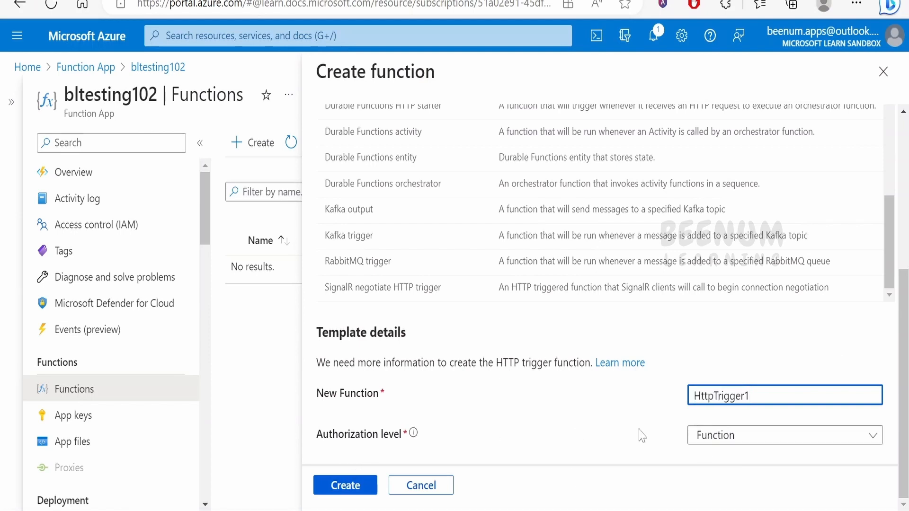
left_click(784, 436)
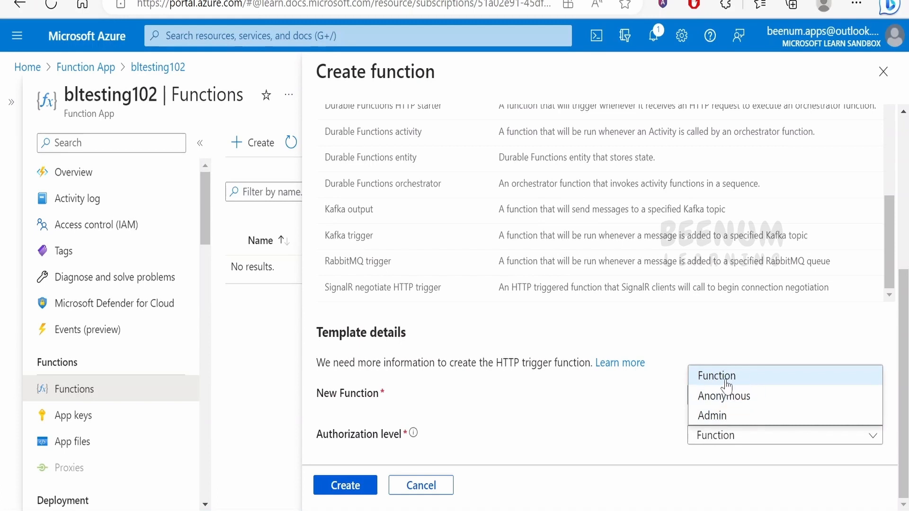
scroll("down", 3)
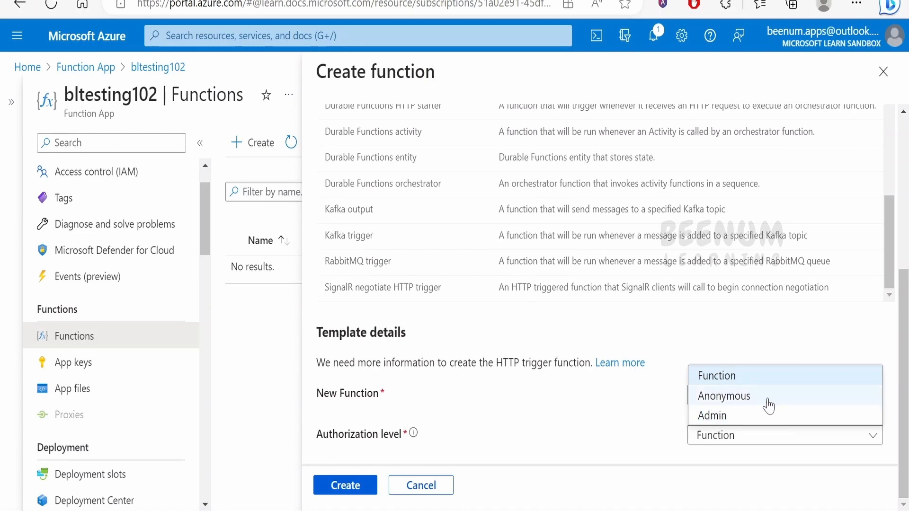
mouse_move(737, 396)
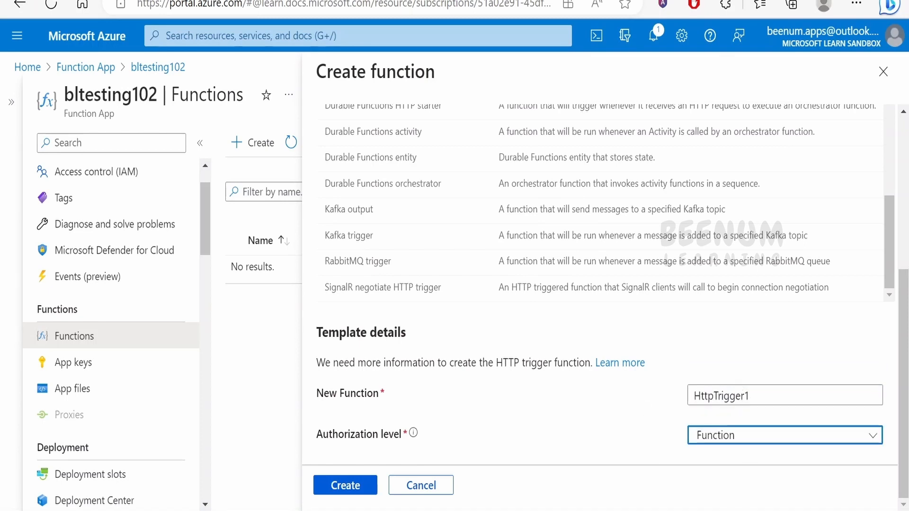
mouse_move(142, 347)
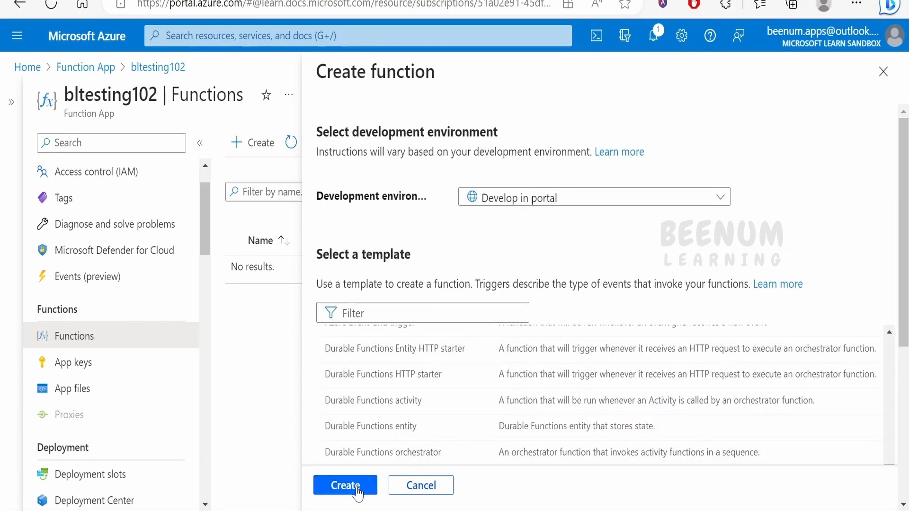
left_click(344, 485)
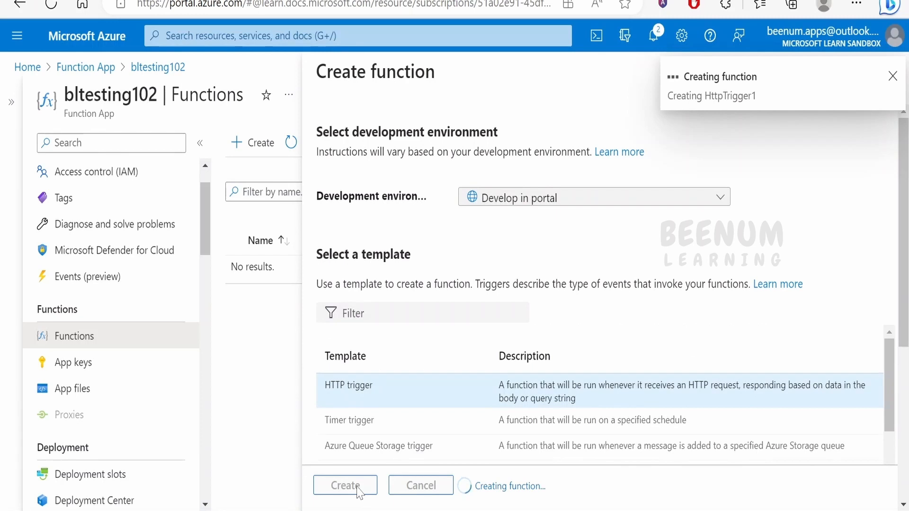
- Navigate to HttpTrigger1 inside bltesting102 and load its index.js in Code + Test
left_click(345, 486)
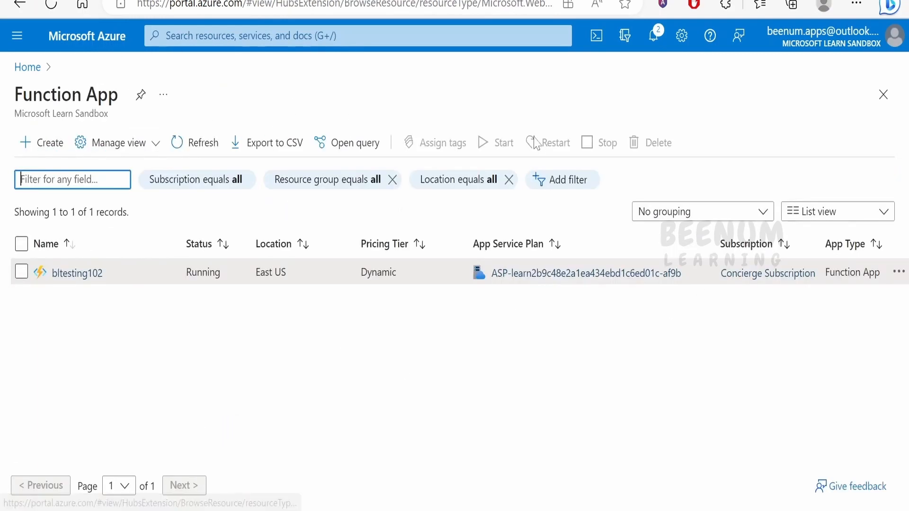
left_click(76, 273)
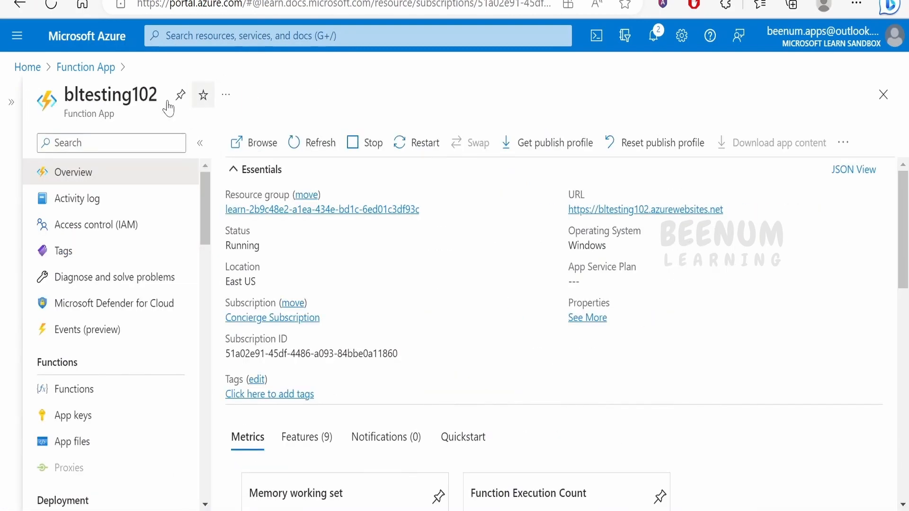
left_click(74, 389)
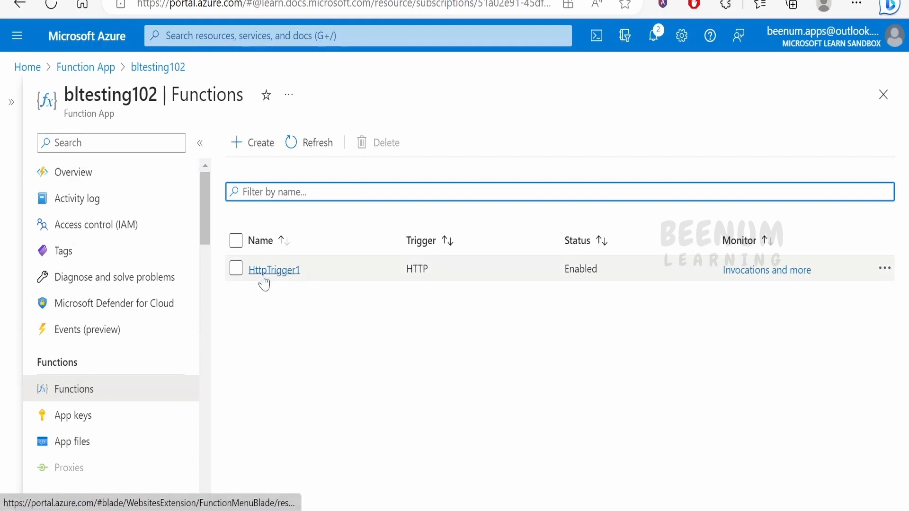
left_click(276, 269)
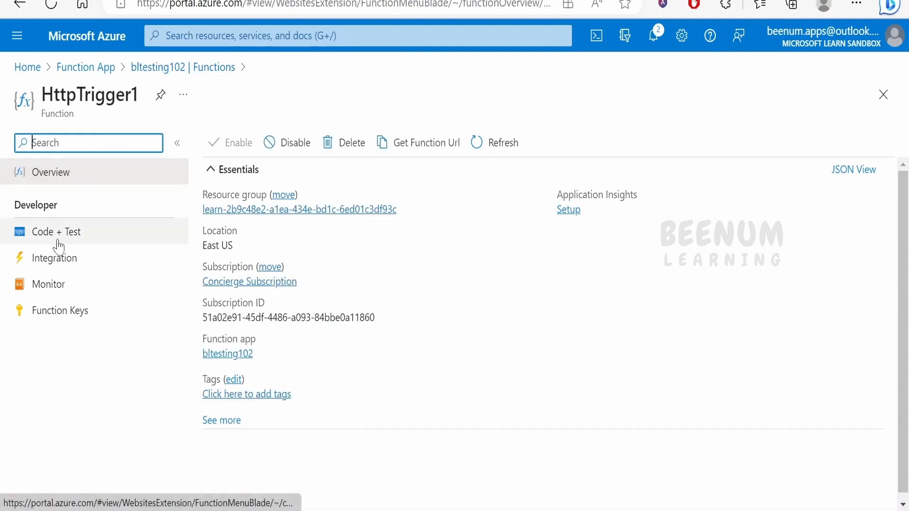
left_click(56, 231)
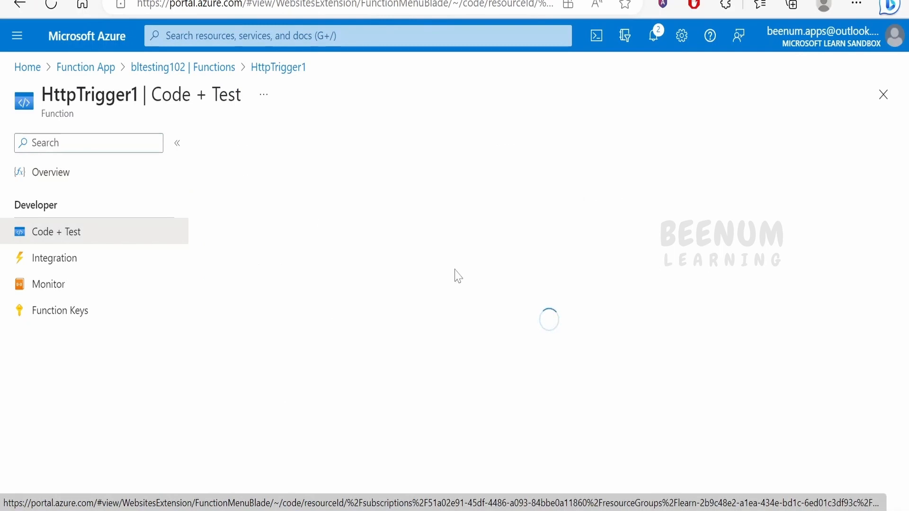
mouse_move(43, 231)
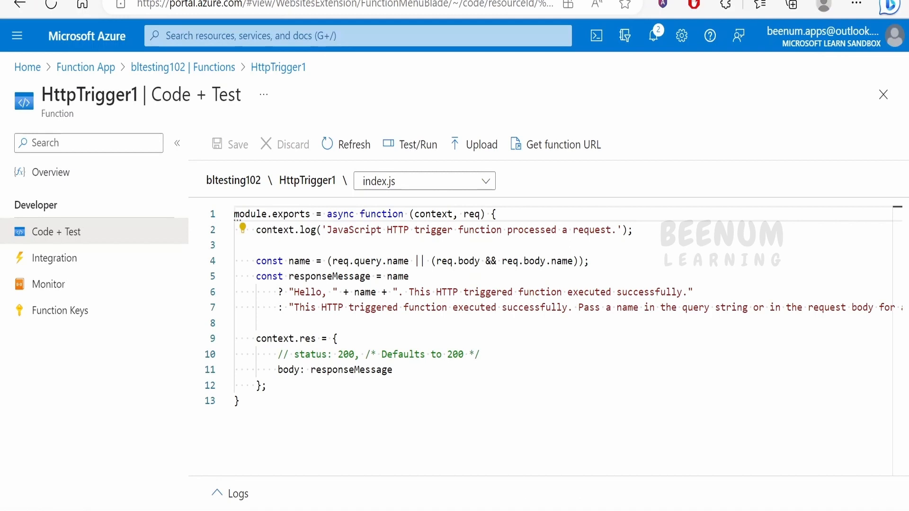
mouse_move(55, 231)
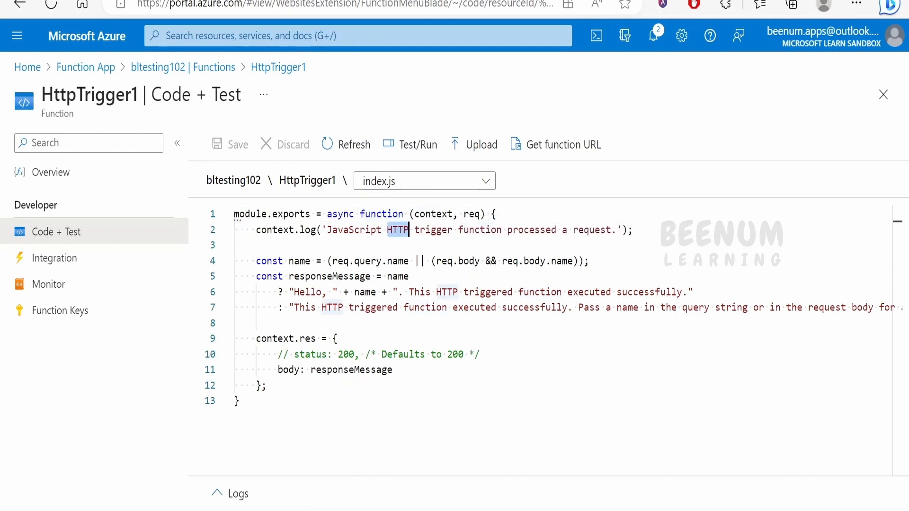
double_click(434, 214)
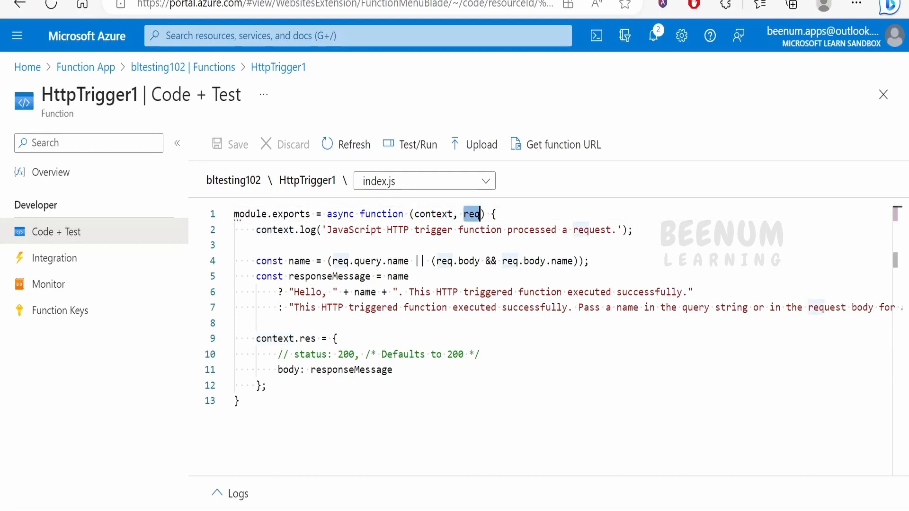
mouse_move(478, 227)
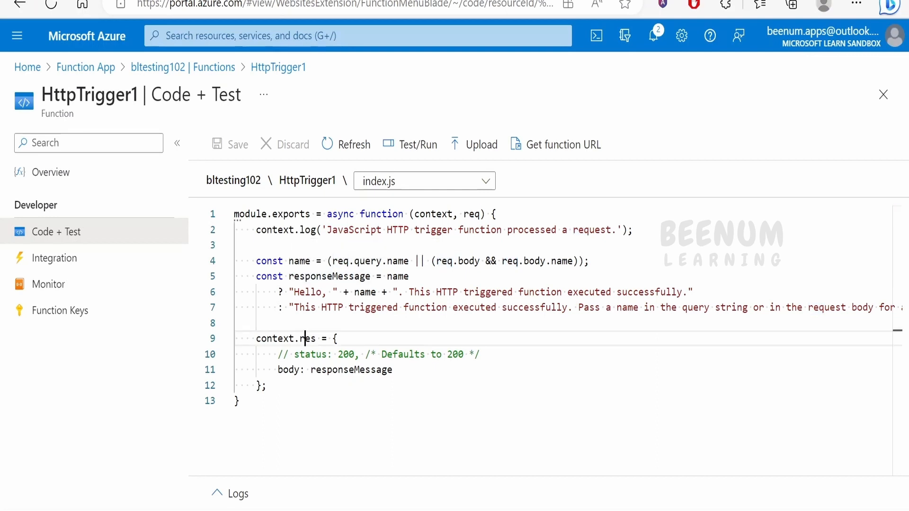
double_click(307, 339)
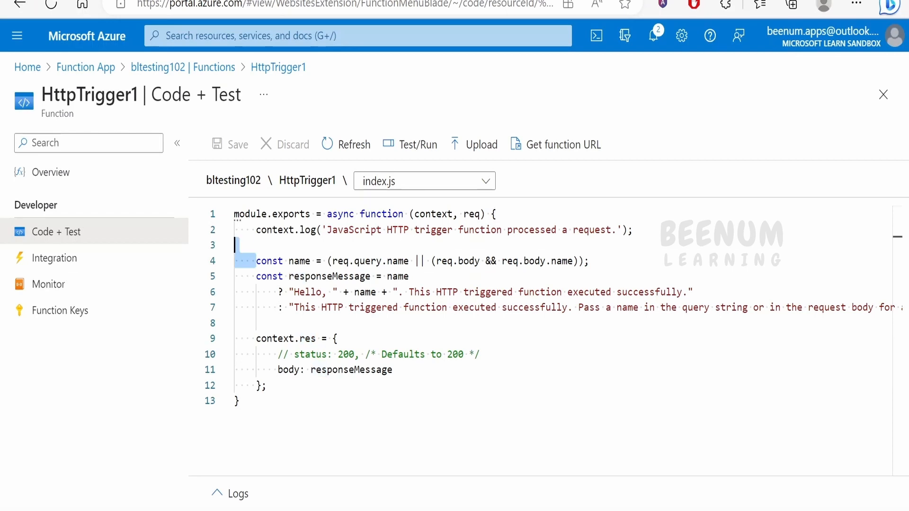
triple_click(407, 262)
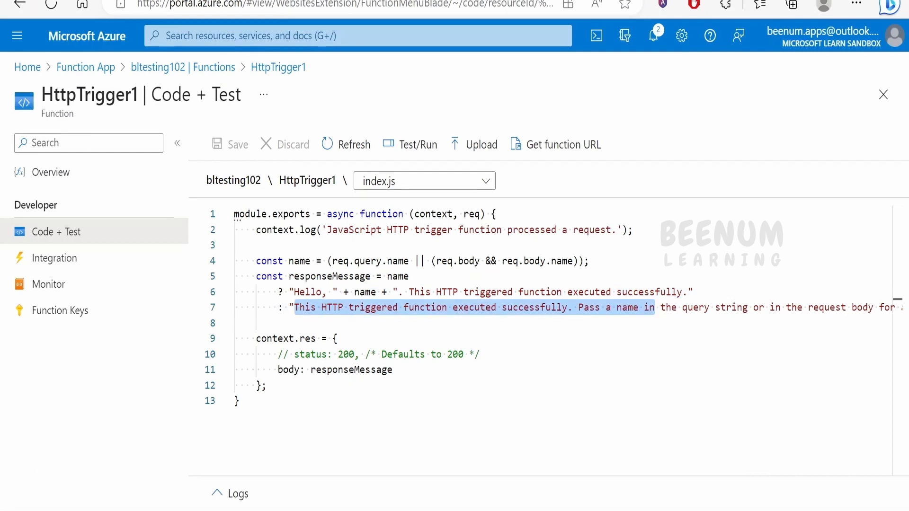
double_click(328, 275)
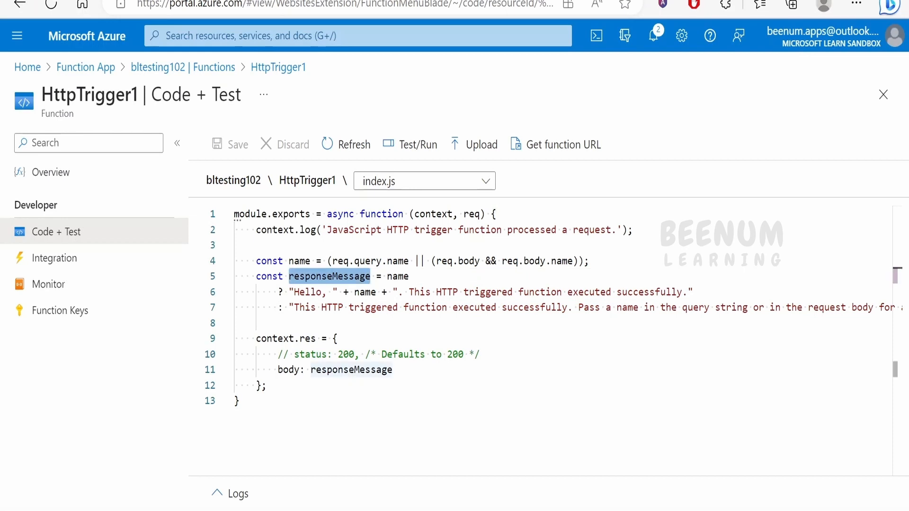